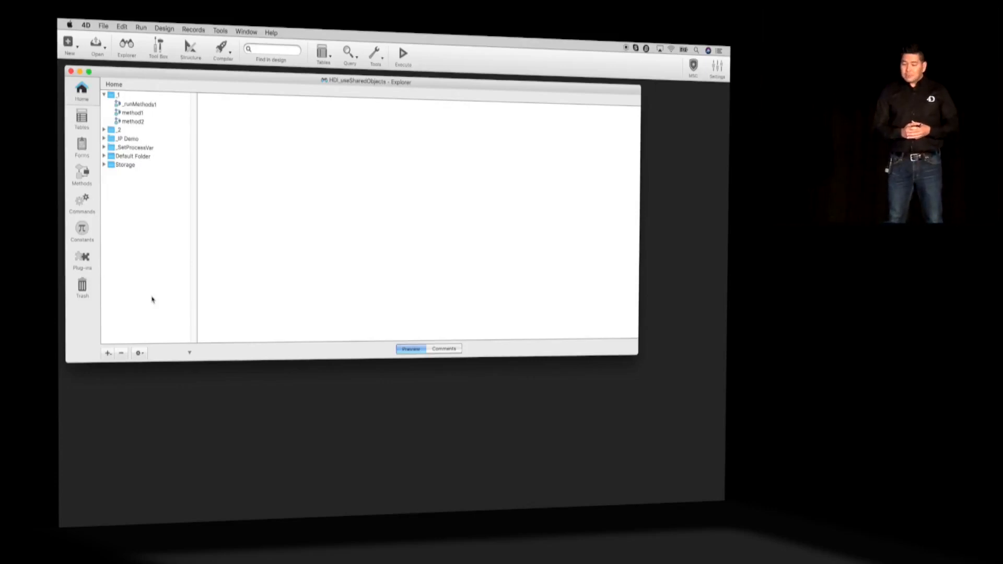
- Select _runMethods1 in the Explorer to preview its shared-object and New process code
{"action": "left_click", "coordinate": [138, 104]}
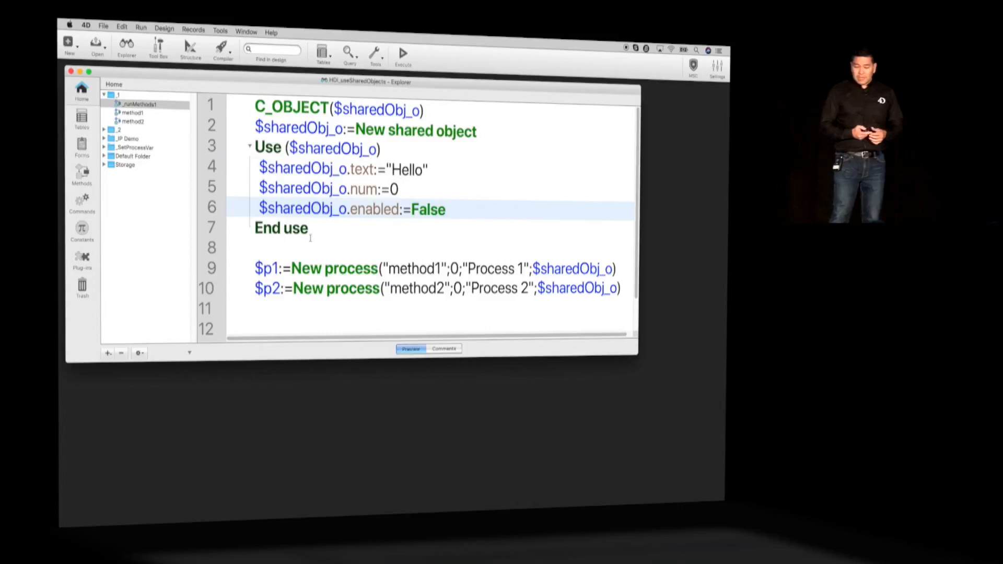
- Collapse the Explorer's code preview, leaving only the method list visible
{"action": "left_click_drag", "start_coordinate": [256, 168], "coordinate": [311, 229]}
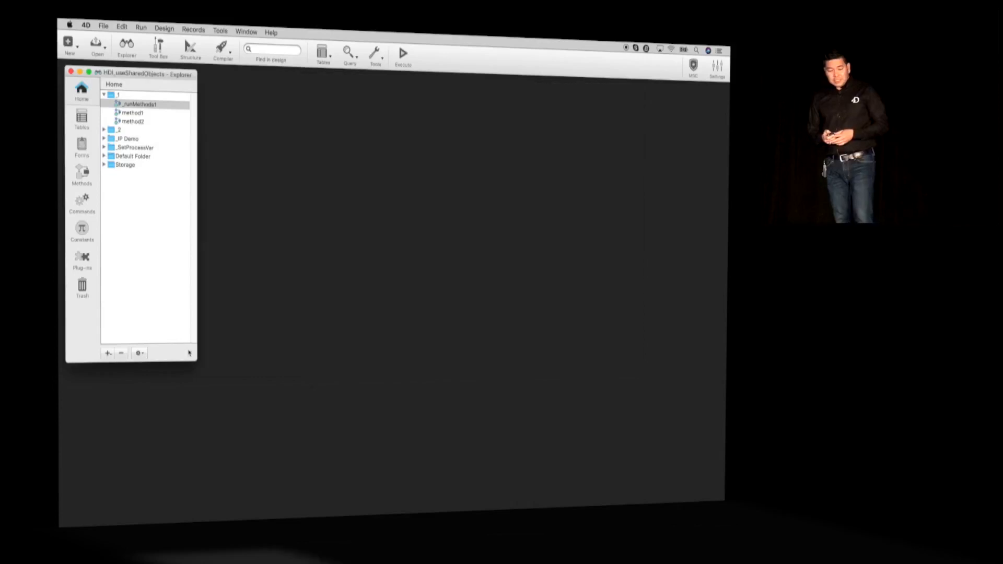
- Run _runMethods1 and expand $sharedObj_o in both debuggers, showing Hello, 0, False
{"action": "right_click", "coordinate": [136, 103]}
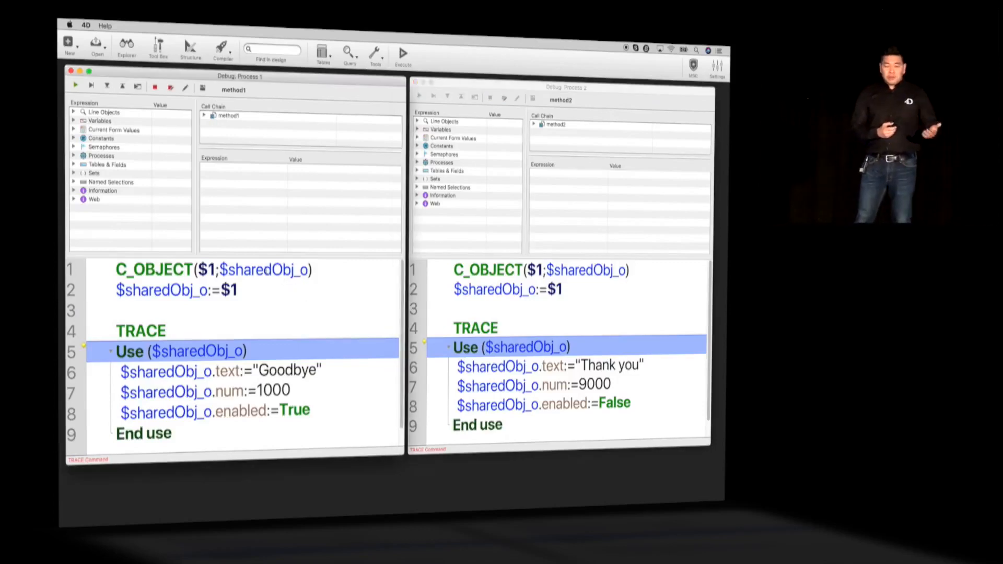
{"action": "mouse_move", "coordinate": [262, 270]}
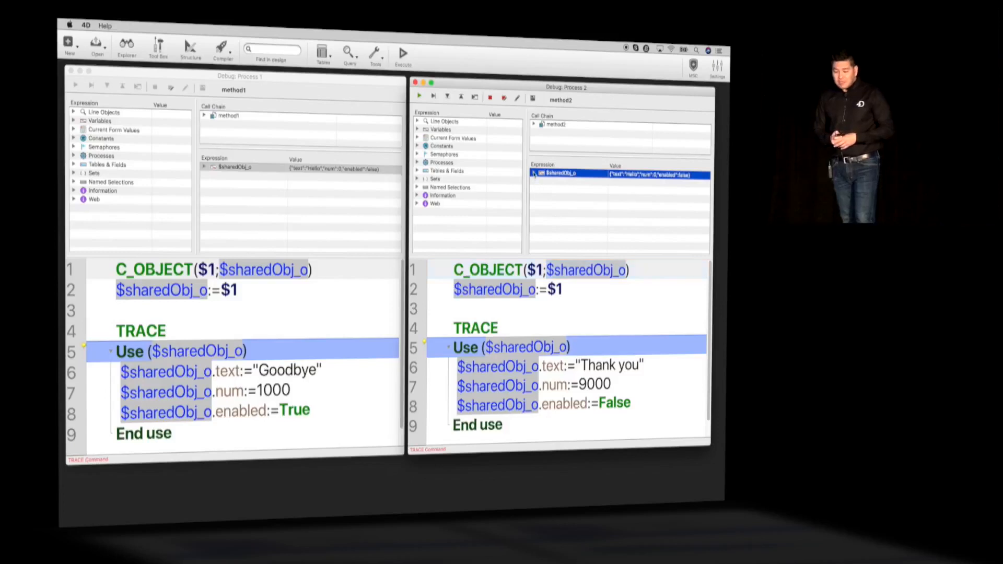
{"action": "left_click", "coordinate": [534, 174]}
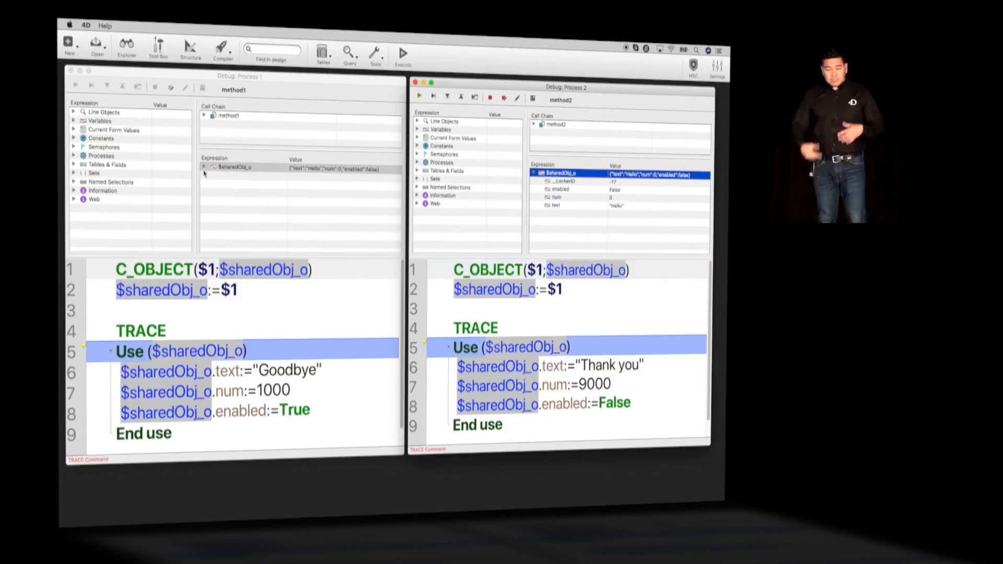
{"action": "left_click", "coordinate": [205, 167]}
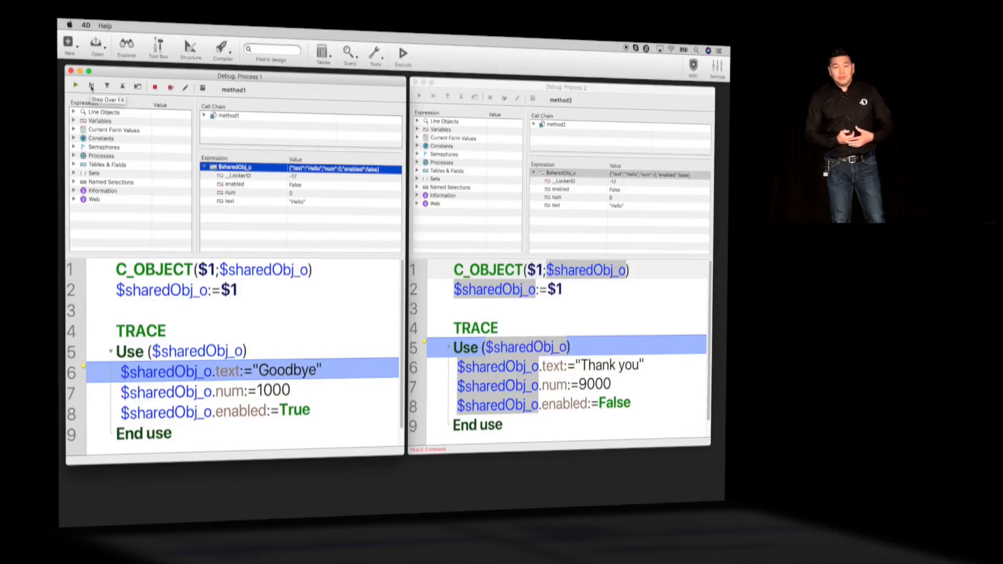
- Step Process 1 then Process 2 through their Use blocks to End use, ending at Thank you, 9000, False
{"action": "left_click", "coordinate": [92, 87]}
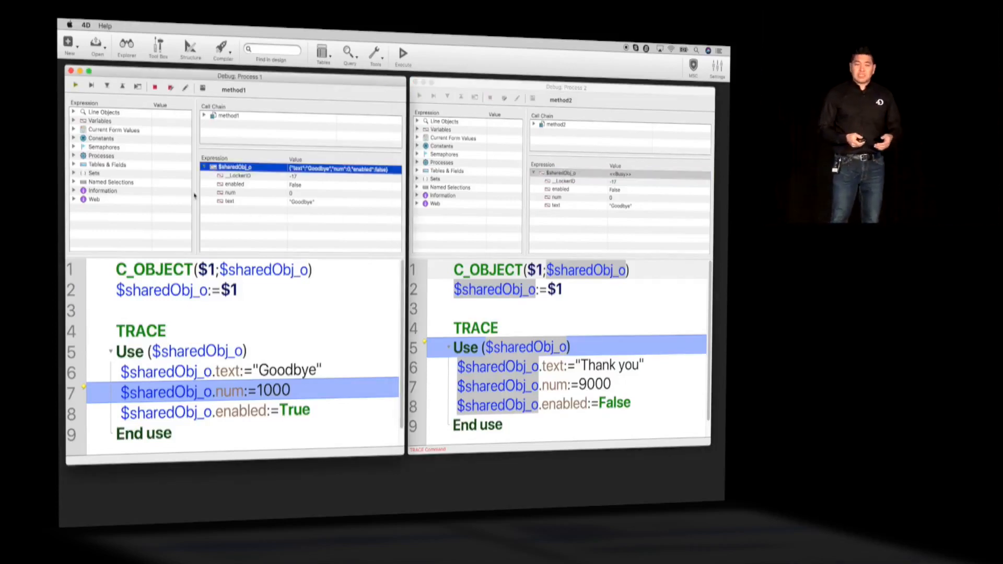
{"action": "left_click", "coordinate": [92, 86]}
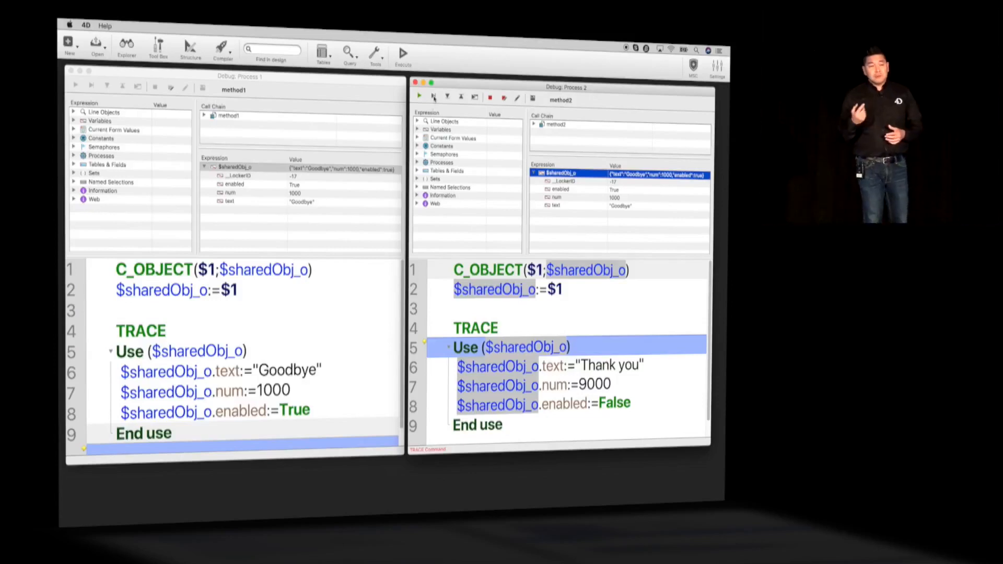
{"action": "left_click", "coordinate": [447, 97]}
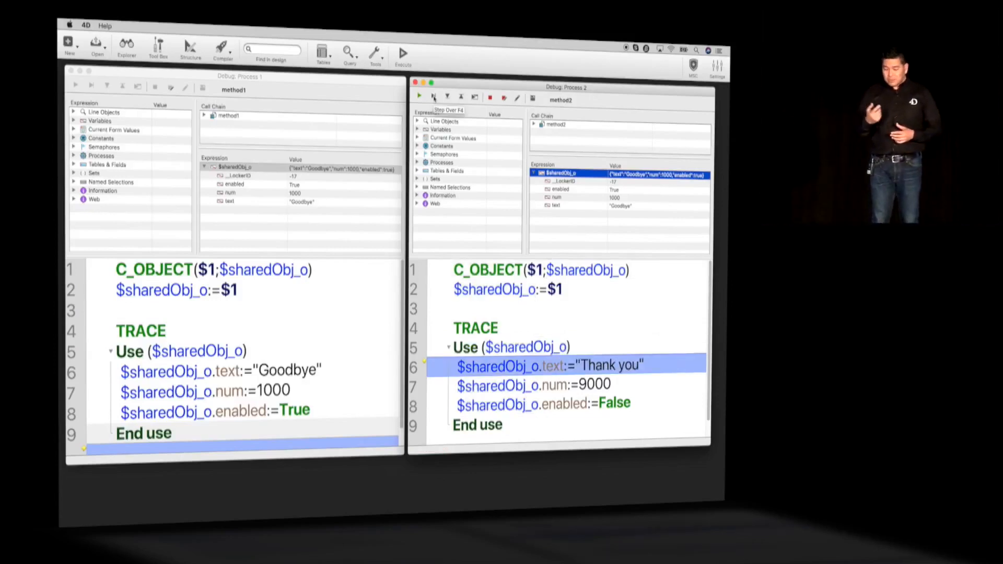
{"action": "left_click", "coordinate": [434, 97]}
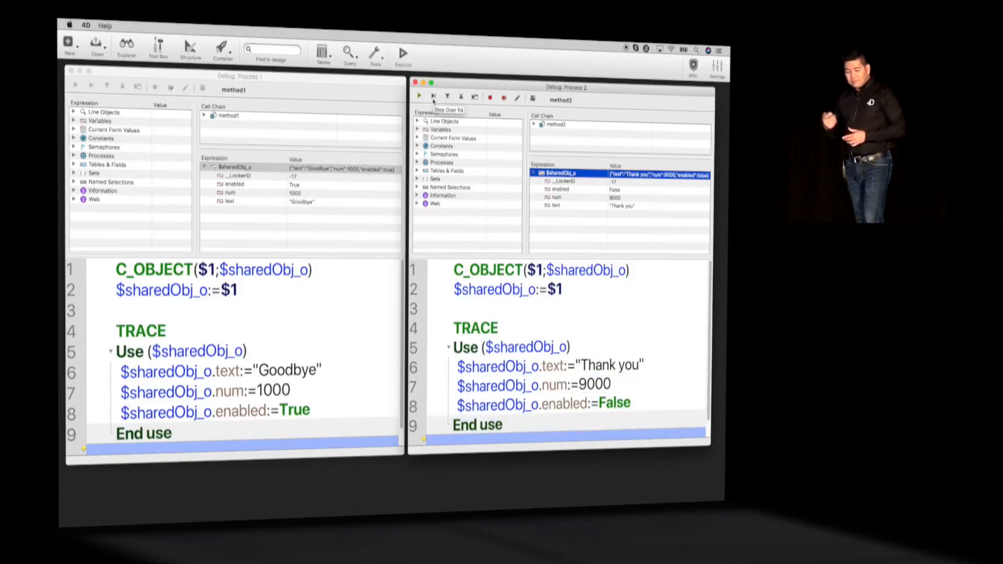
{"action": "mouse_move", "coordinate": [440, 232]}
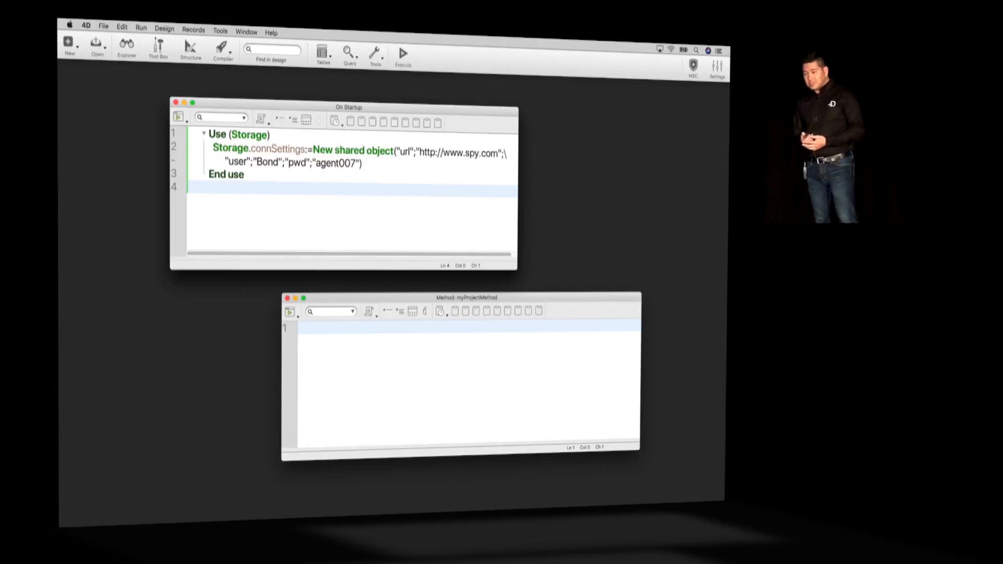
- Add HTTP AUTHENTICATE(Storage.connSettings.user;Storage.connSettings.pwd) to myProjectMethod
{"action": "type", "text": "HTTP AUTHENTICATE(Storage.connSettings.user;Storage.connSettings.pwd)"}
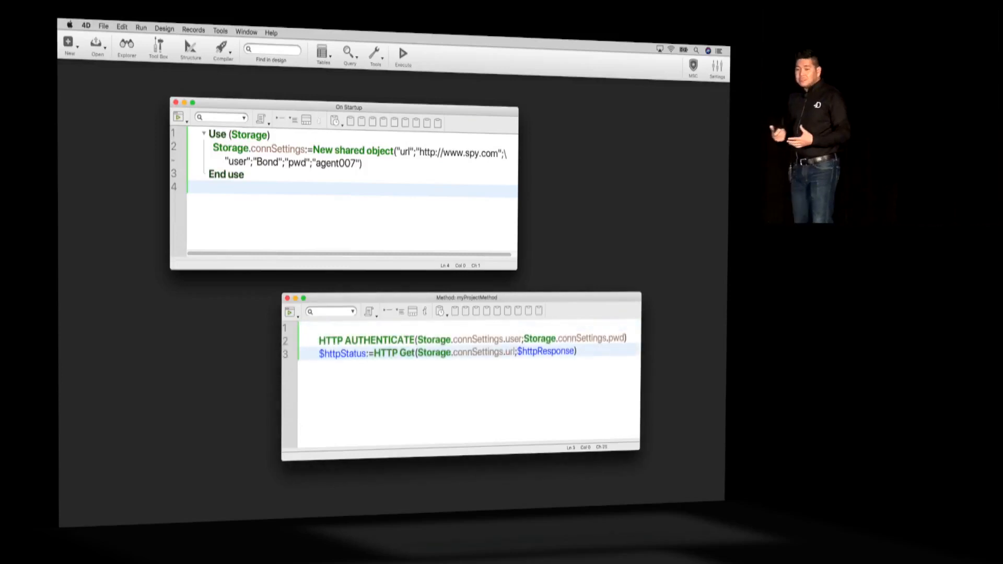